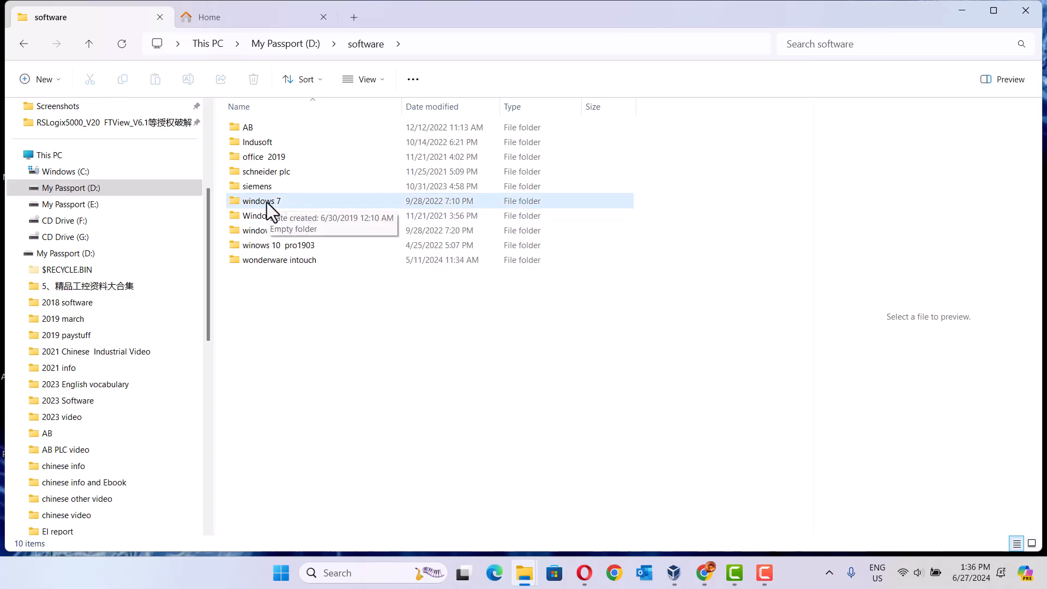
Open the windows 7 folder's Properties and close them without changes.
left_click(261, 200)
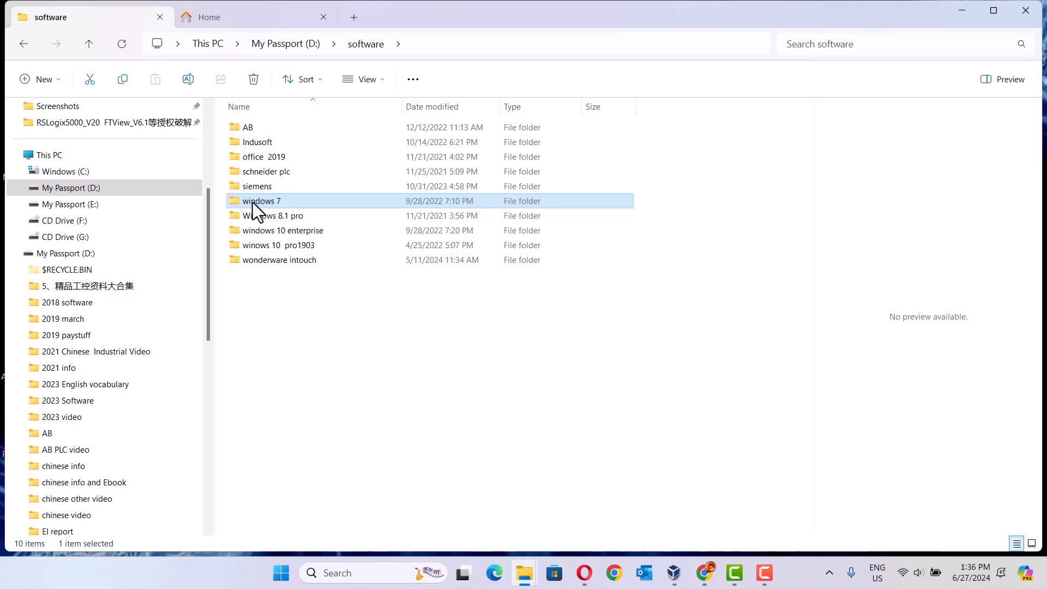
right_click(260, 200)
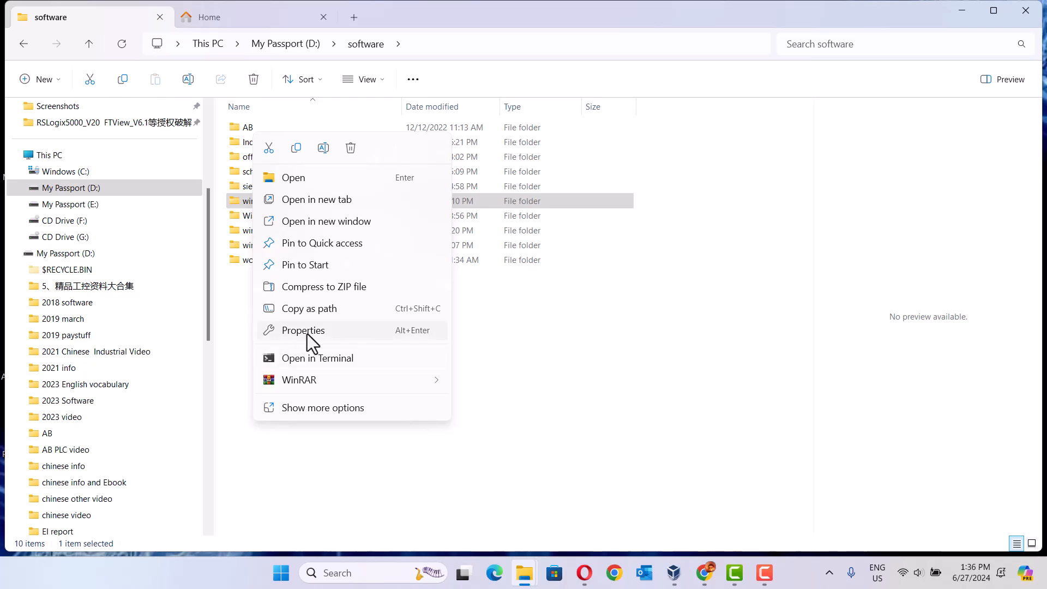
left_click(303, 330)
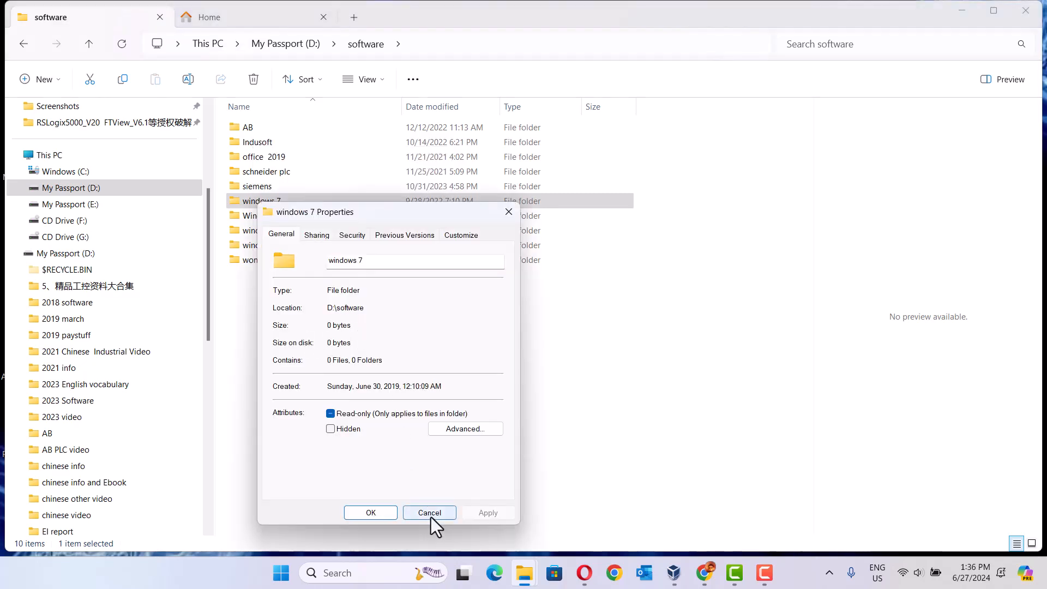
left_click(429, 513)
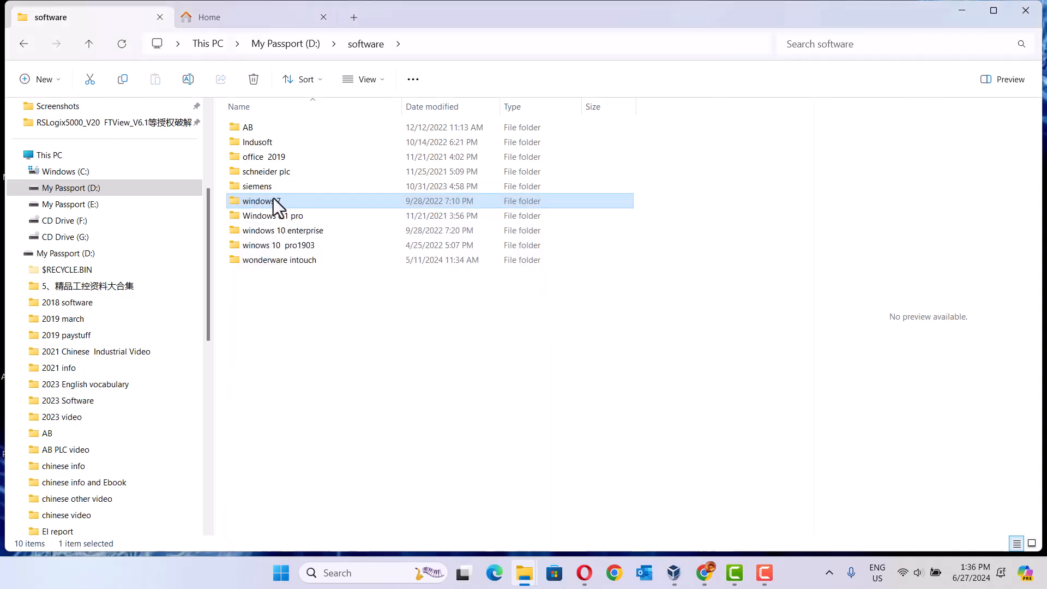
mouse_move(267, 204)
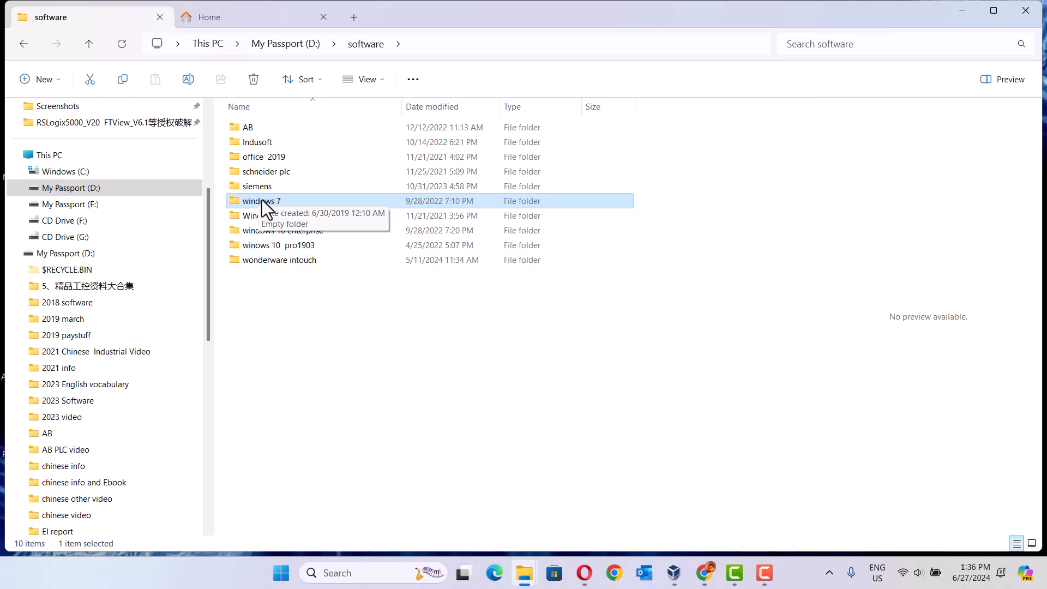
mouse_move(261, 212)
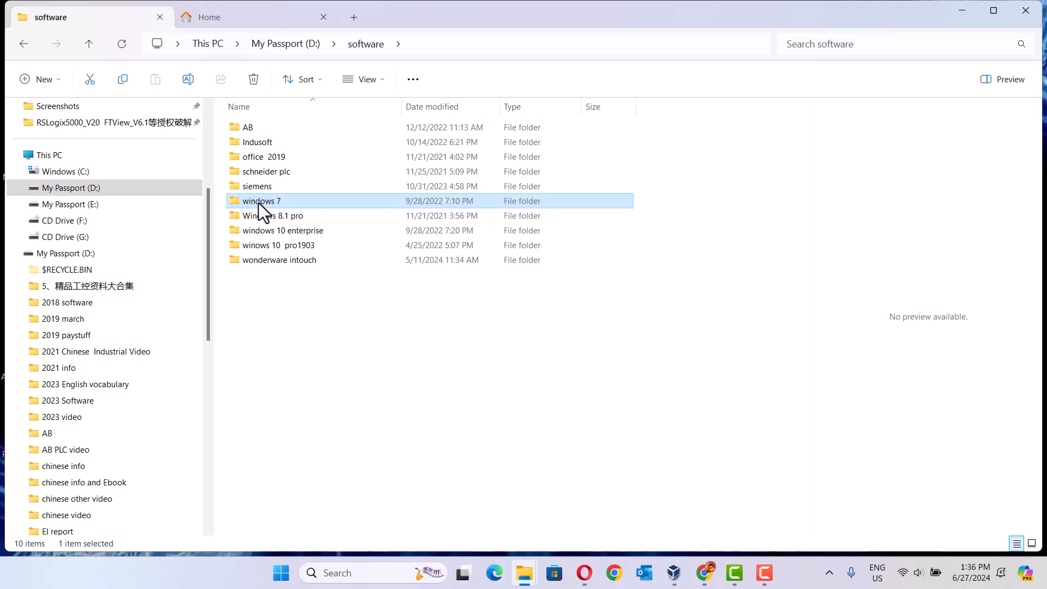
mouse_move(260, 215)
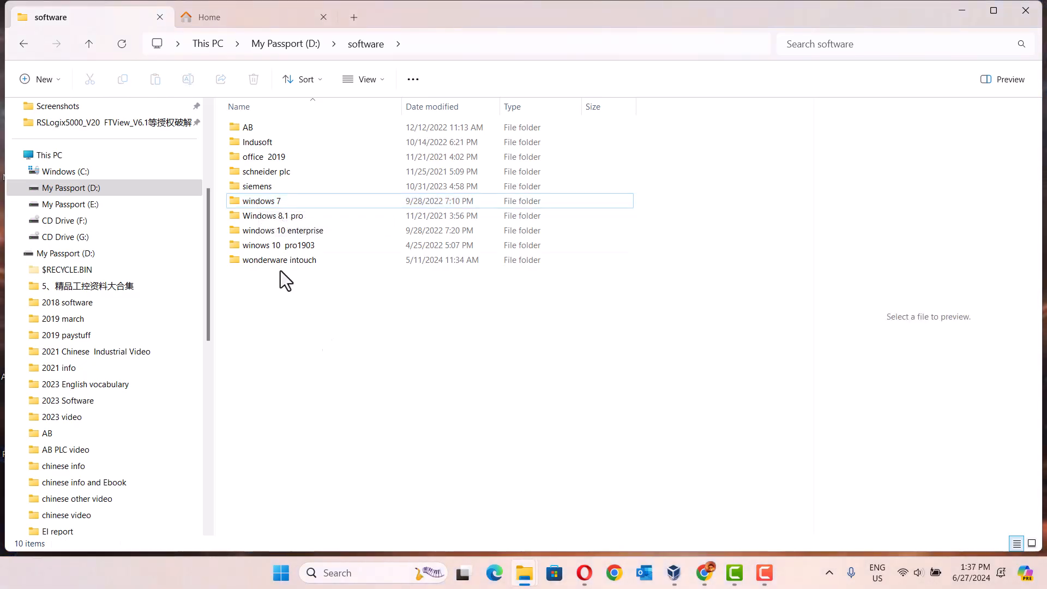
Reopen windows 7 Properties and go to Security, then Advanced settings.
left_click(261, 200)
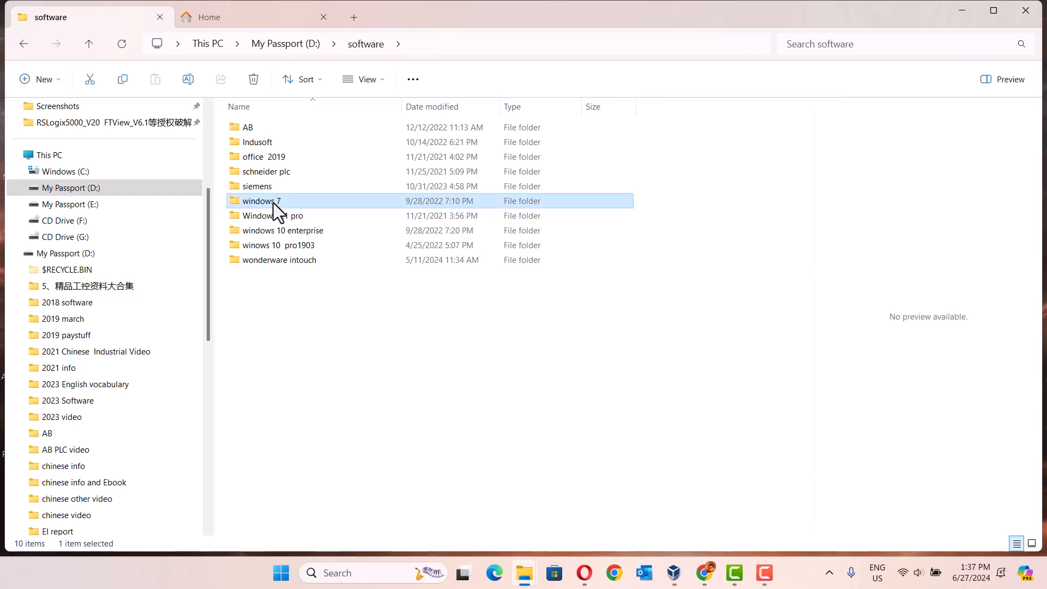
right_click(260, 200)
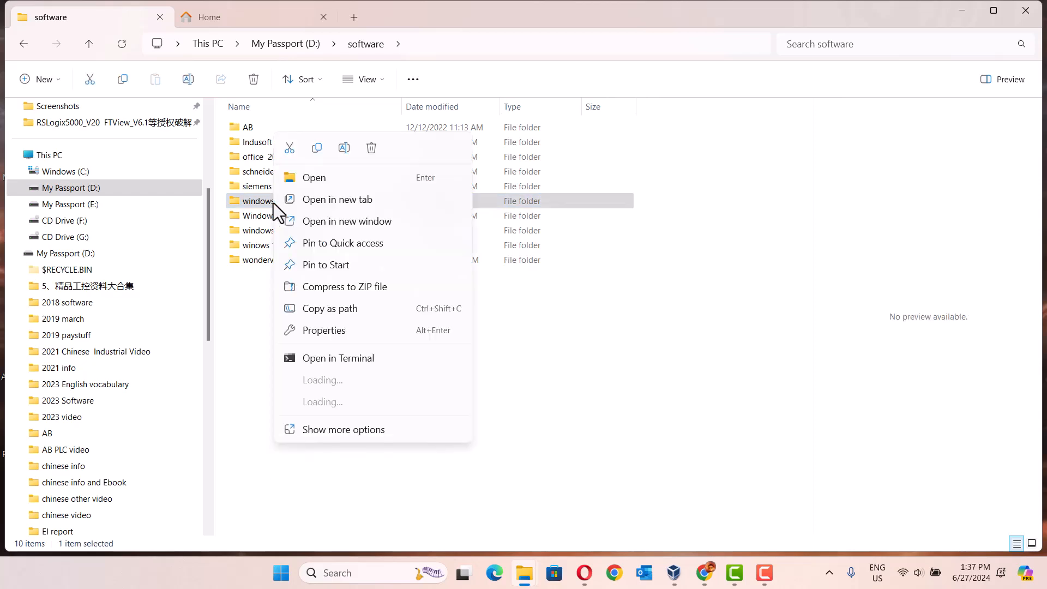
left_click(334, 345)
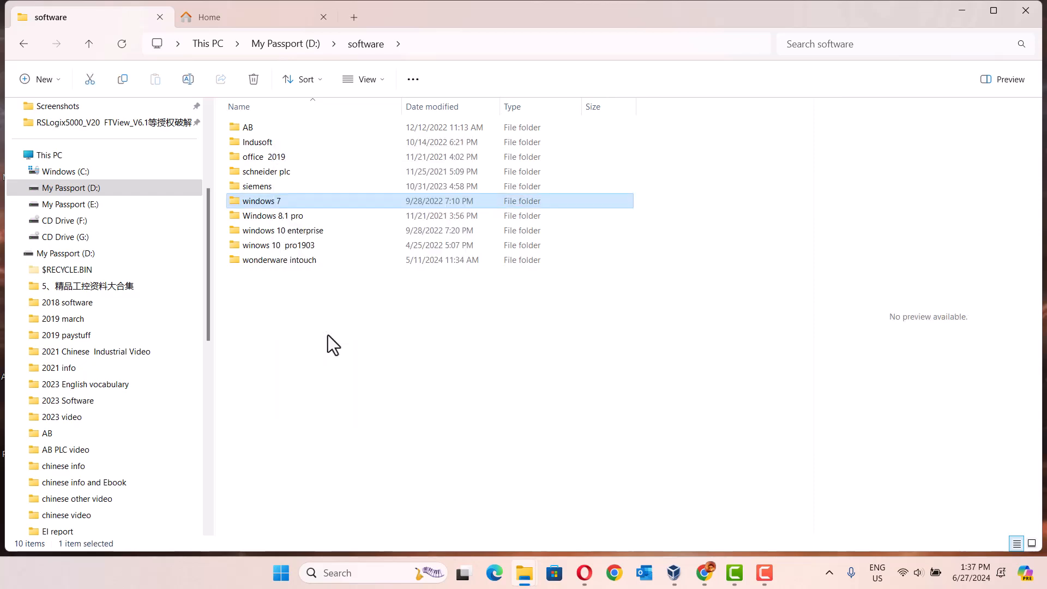
left_click(261, 201)
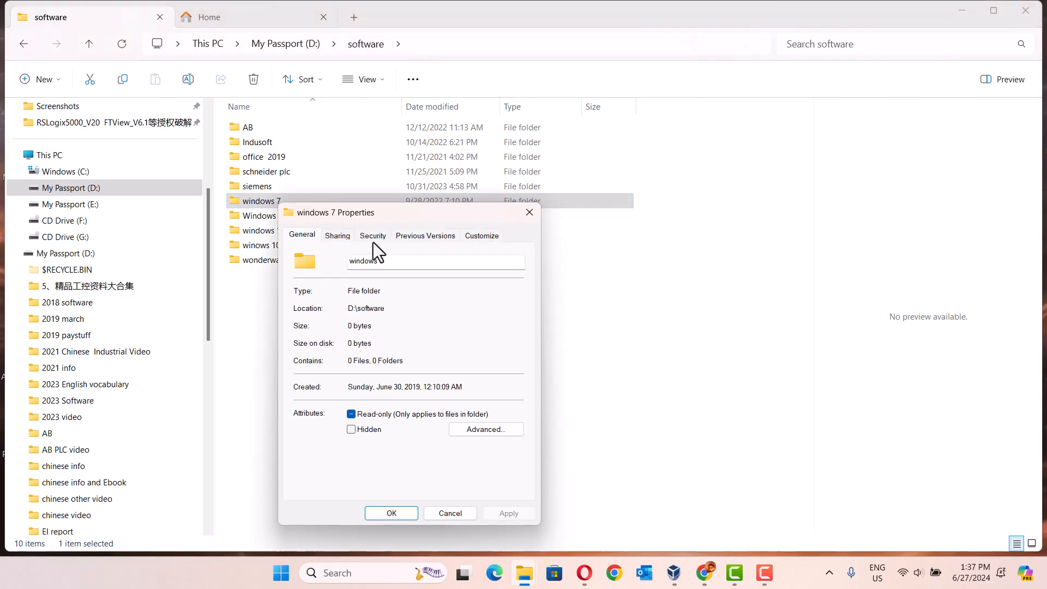
left_click(373, 235)
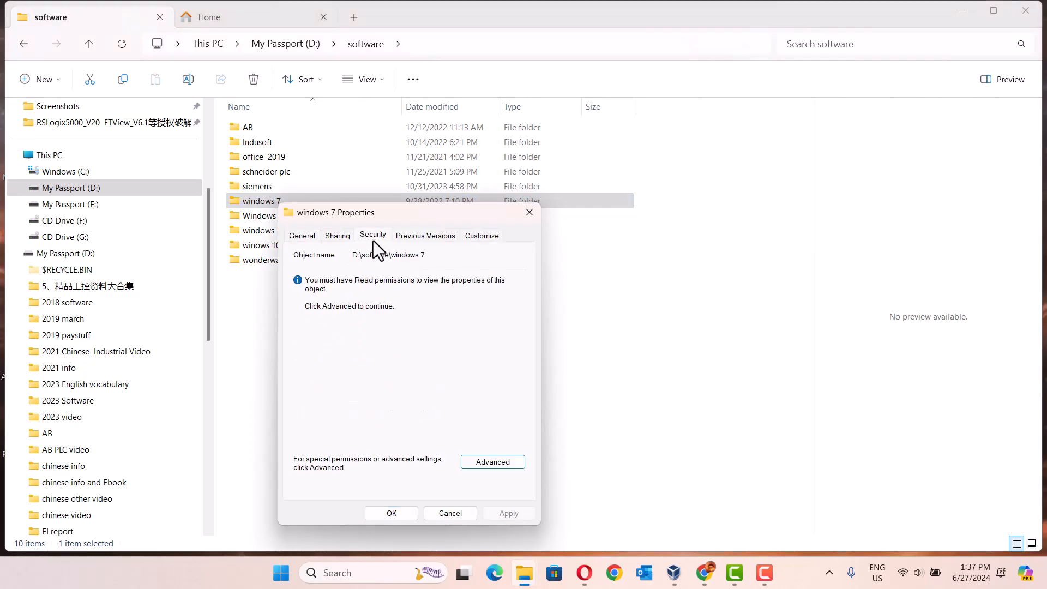
left_click(492, 461)
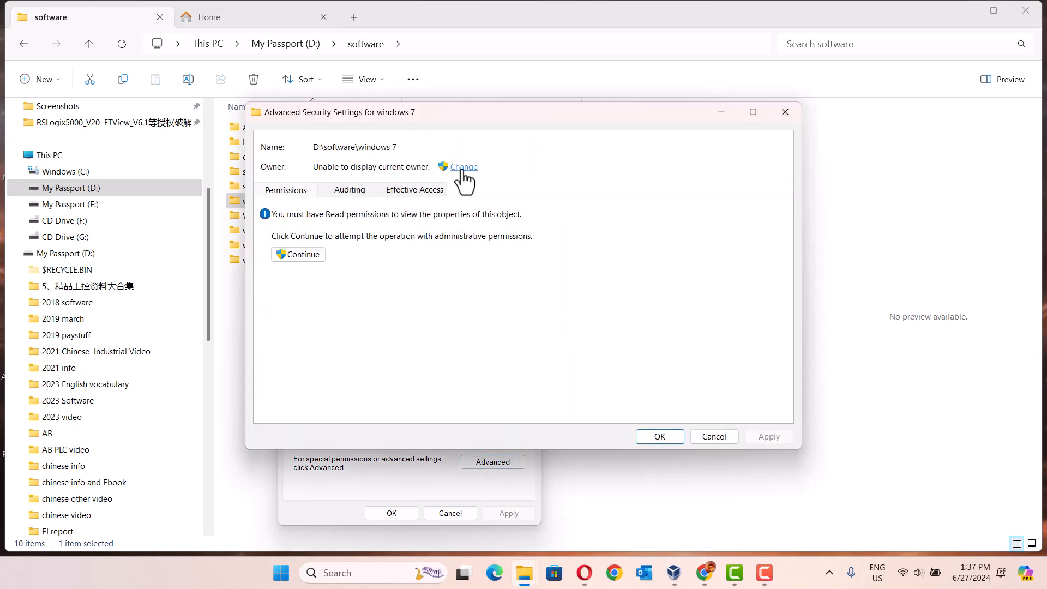
Make 'louis' the owner of windows 7 and close all property dialogs.
left_click(462, 167)
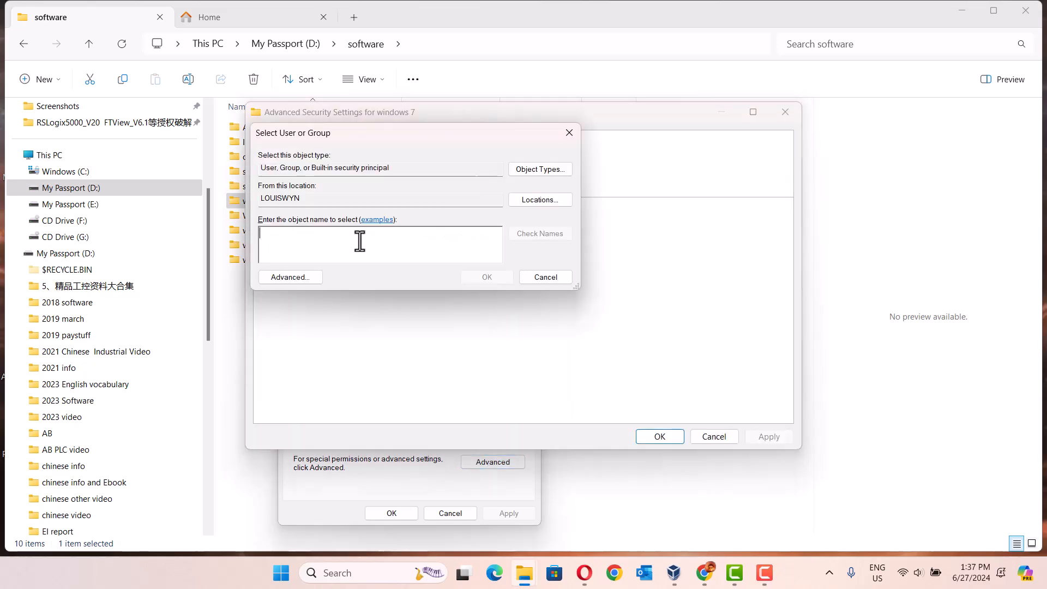
type("louis")
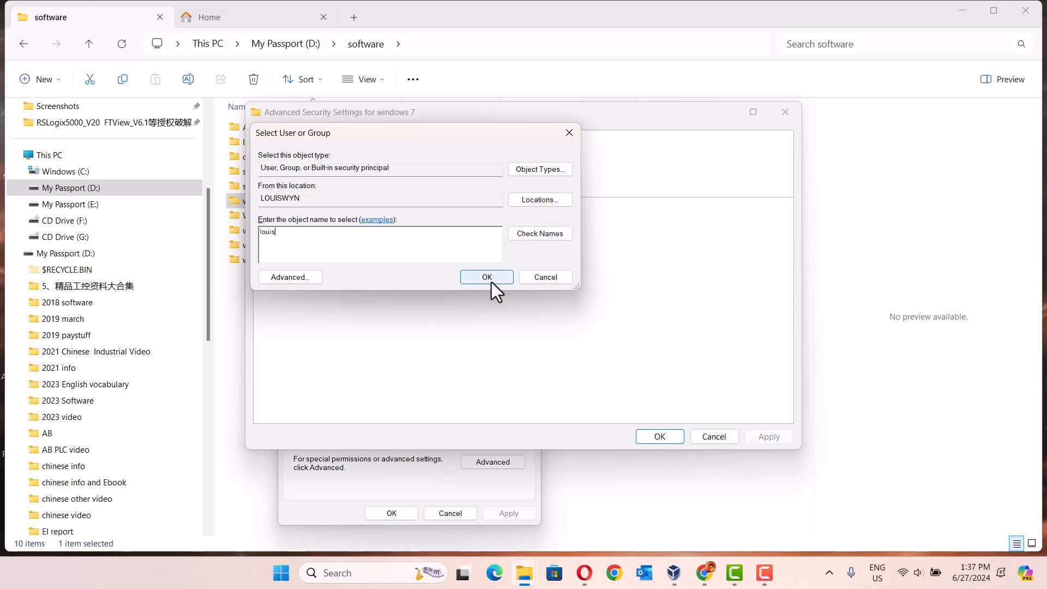
left_click(486, 277)
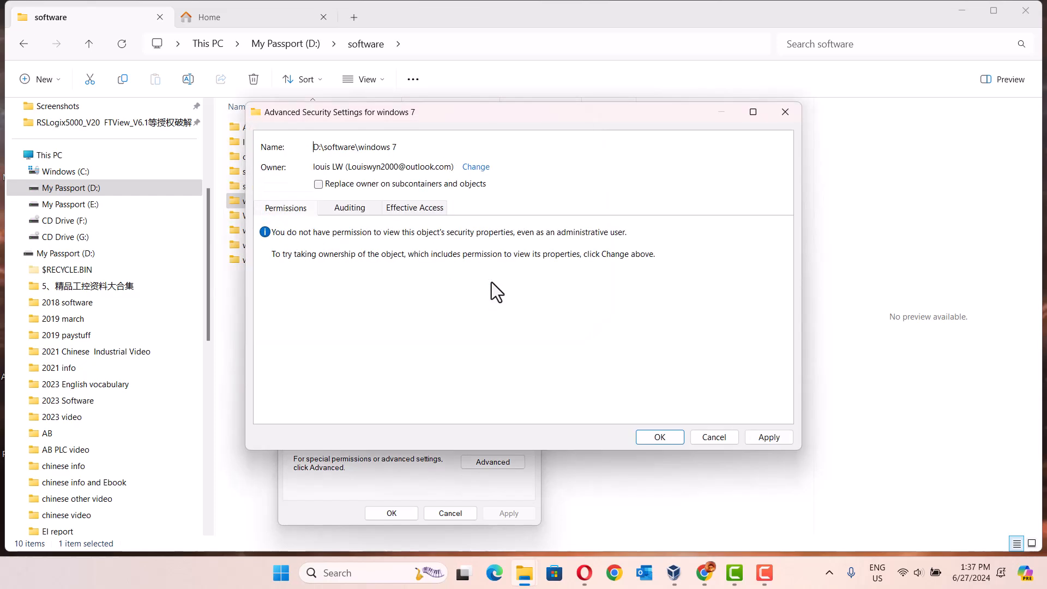
left_click(660, 437)
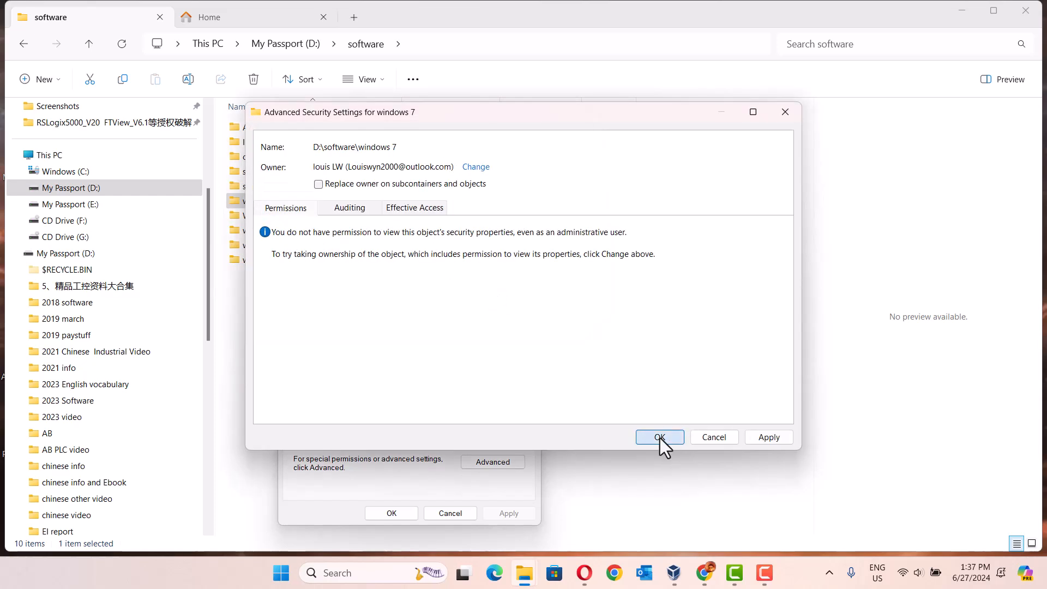
left_click(660, 436)
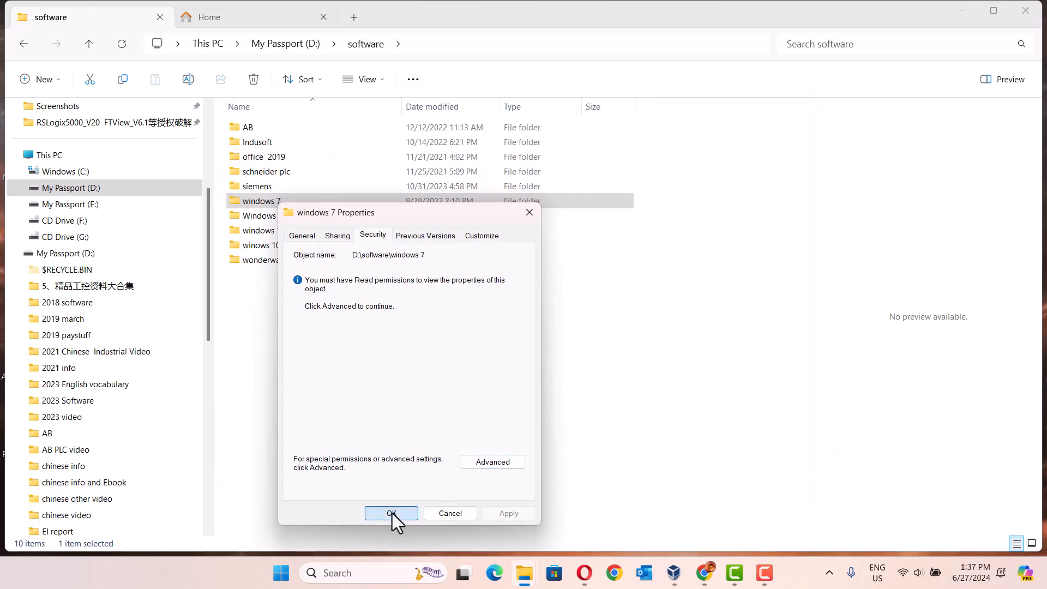
left_click(391, 513)
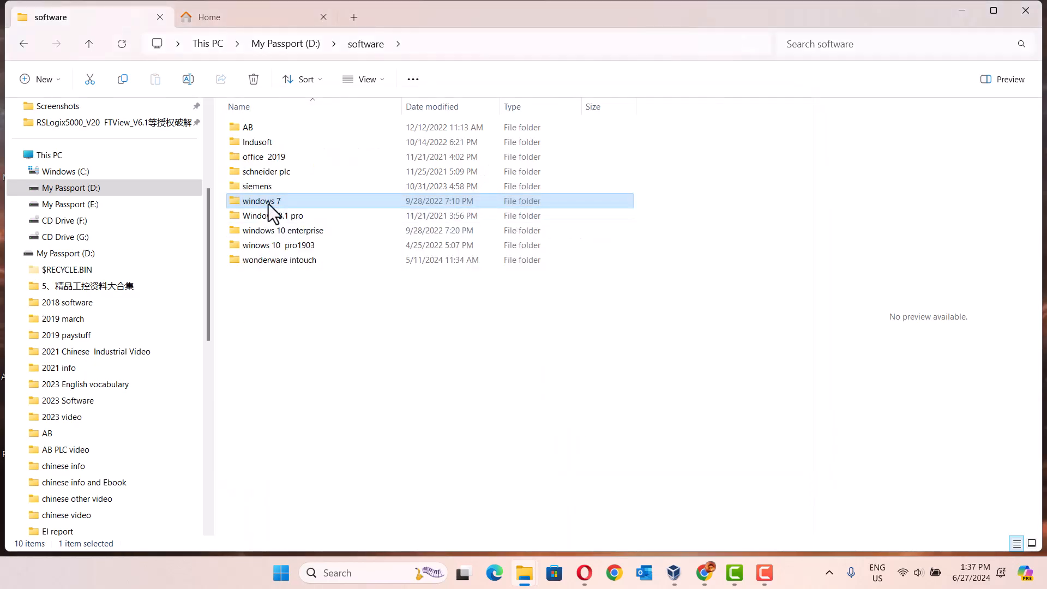
Add the user account to windows 7's permissions and allow Full control.
right_click(261, 201)
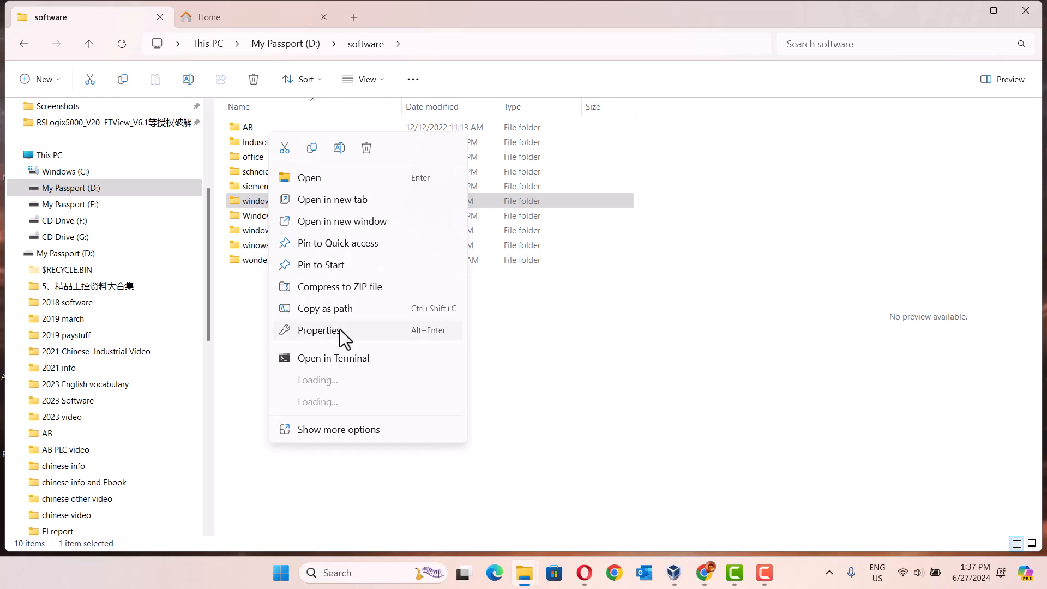
left_click(318, 330)
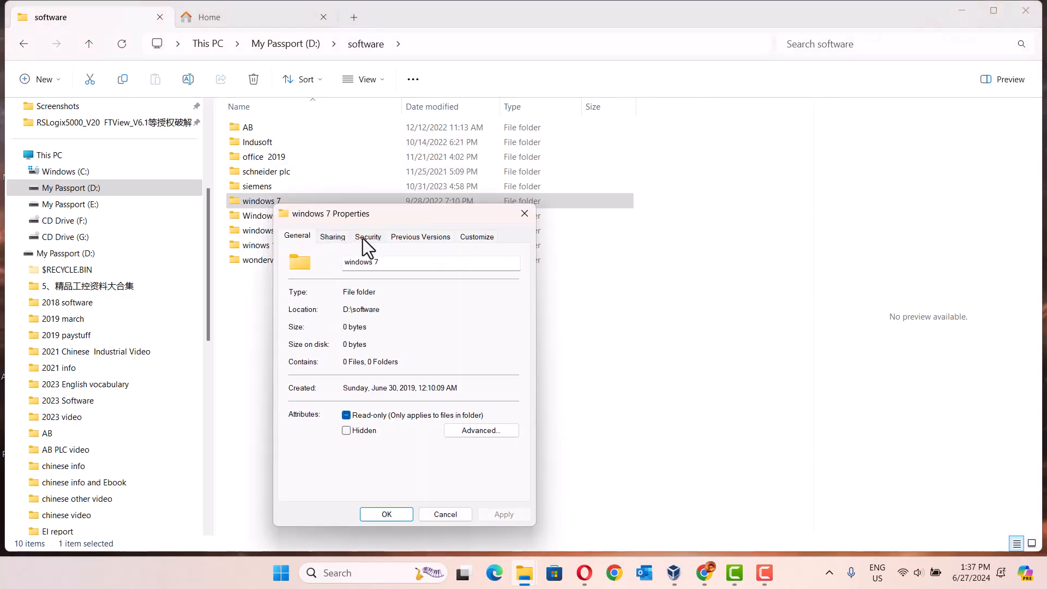
left_click(368, 236)
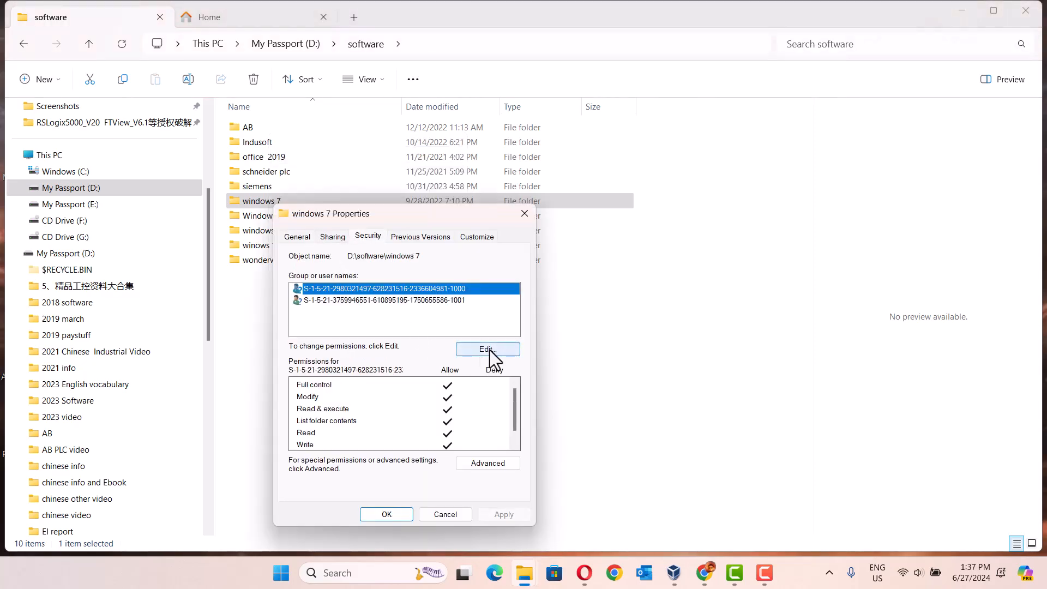
left_click(488, 349)
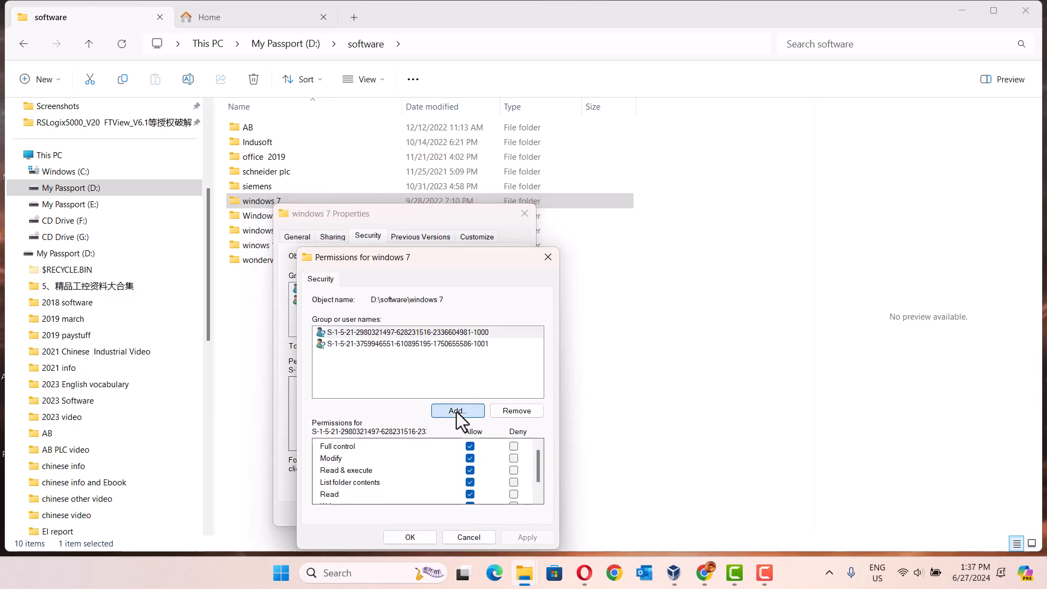
left_click(457, 410)
type("louis")
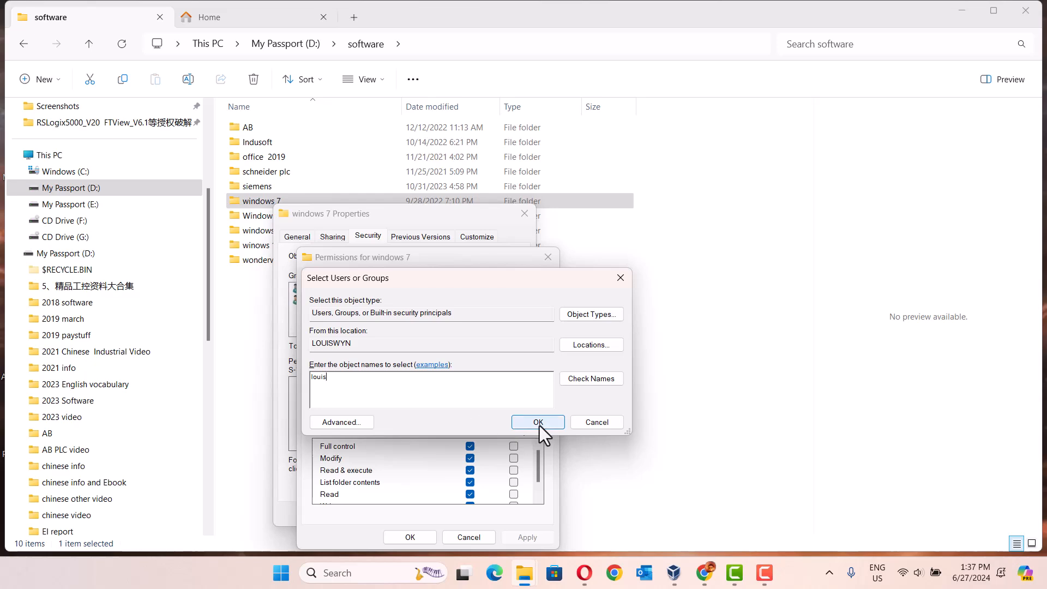
left_click(538, 422)
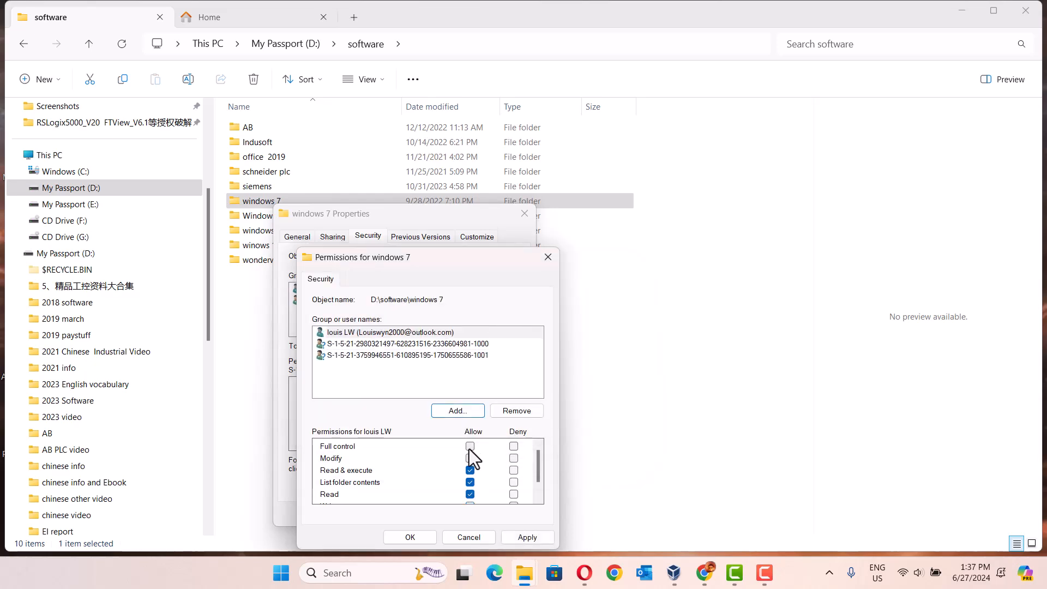
left_click(410, 536)
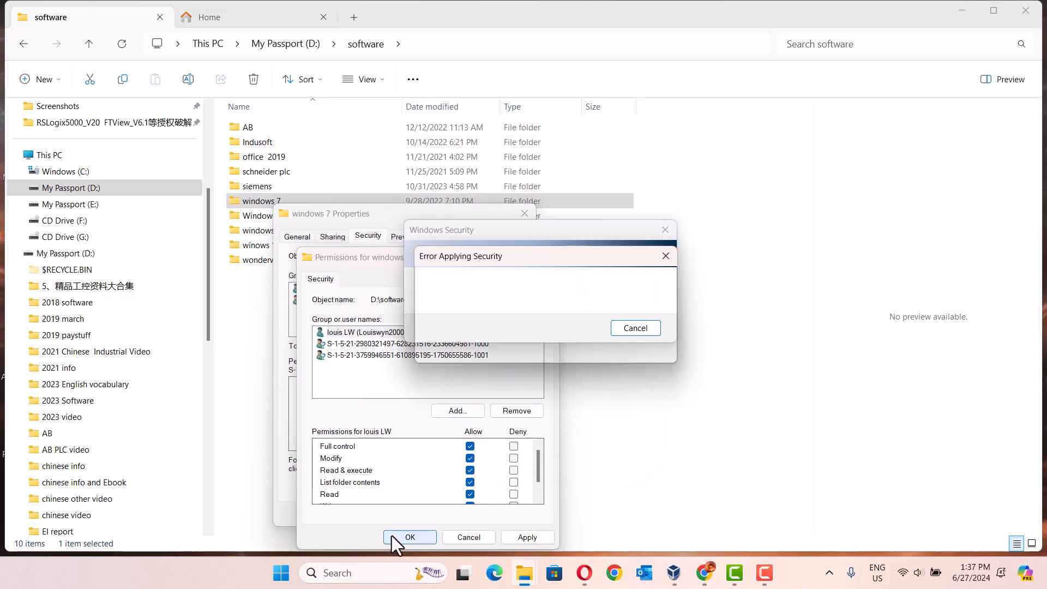
Apply full control, continue past the security error, and close windows 7 Properties.
left_click(410, 537)
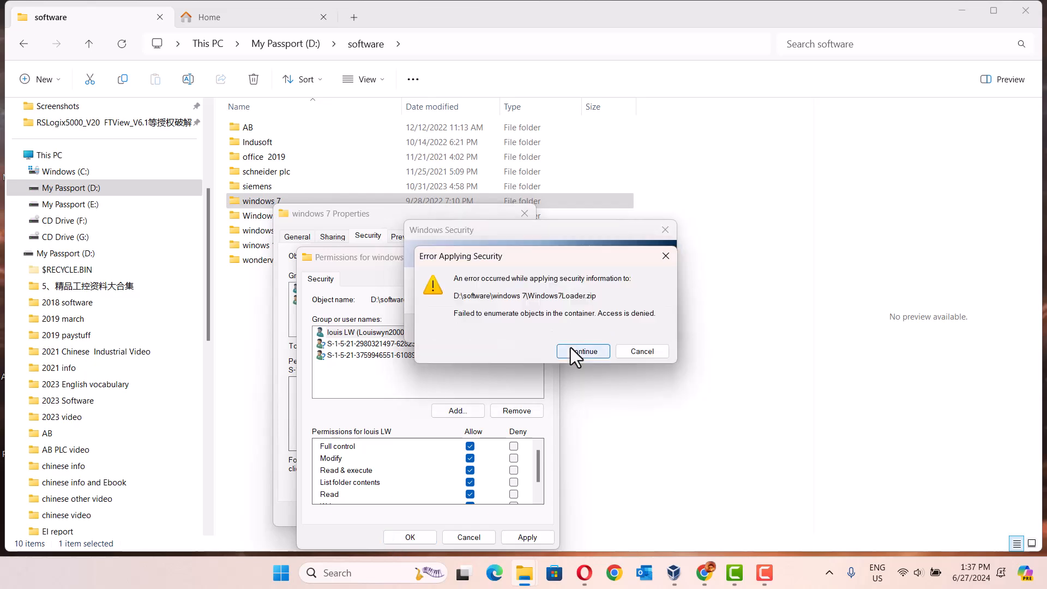
left_click(582, 351)
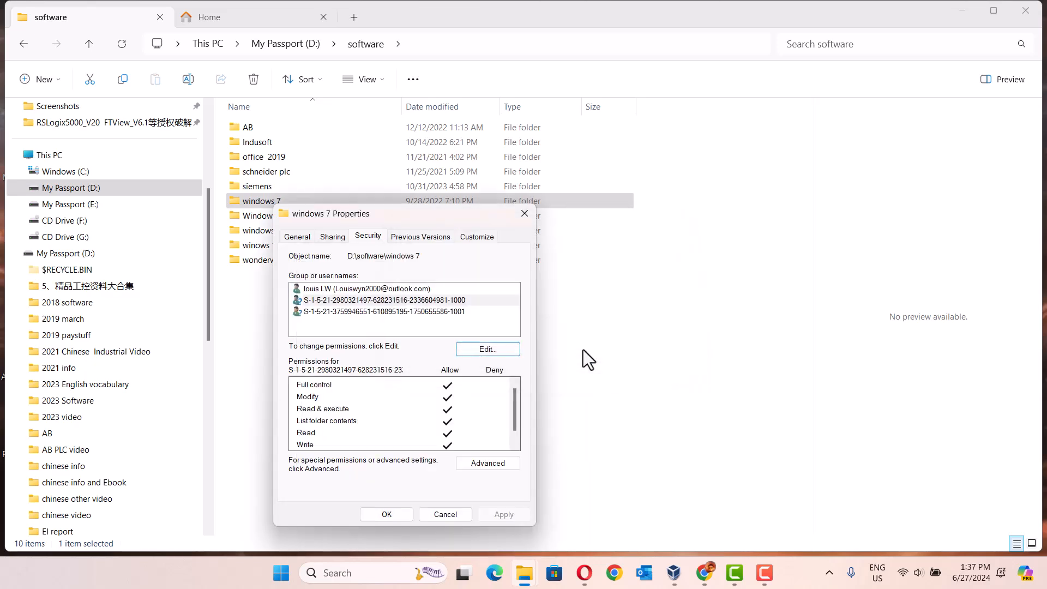
left_click(445, 514)
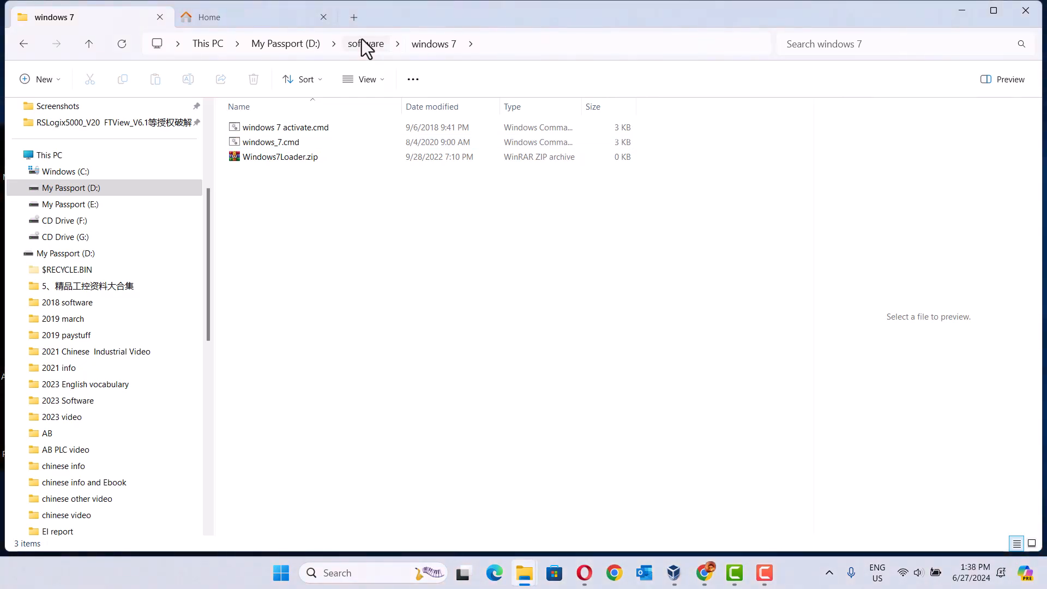
Return to software and set the 'loui' user account as owner of Windows 8.1 pro.
left_click(366, 43)
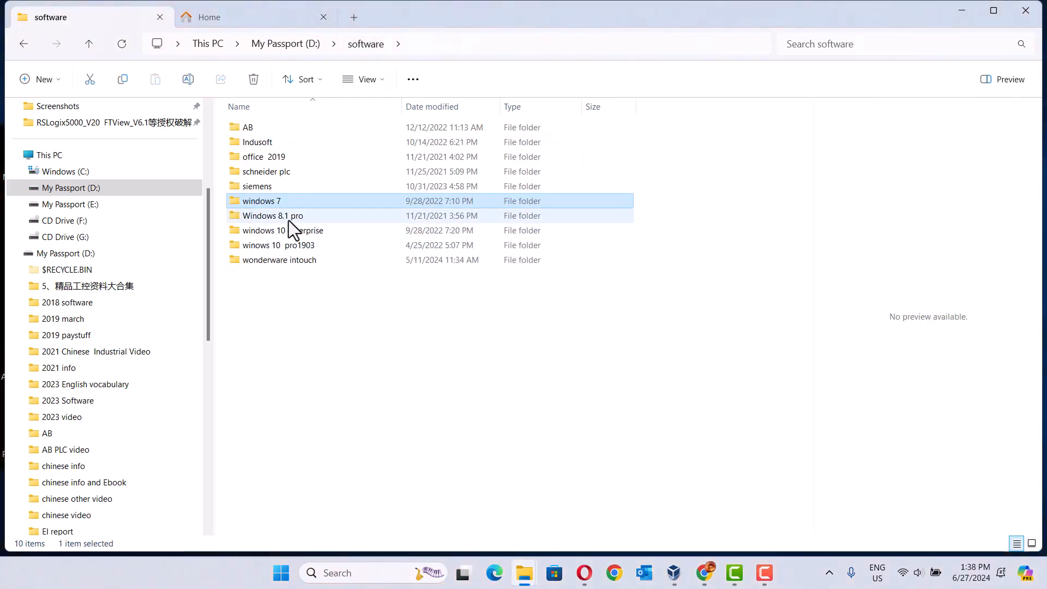
right_click(273, 216)
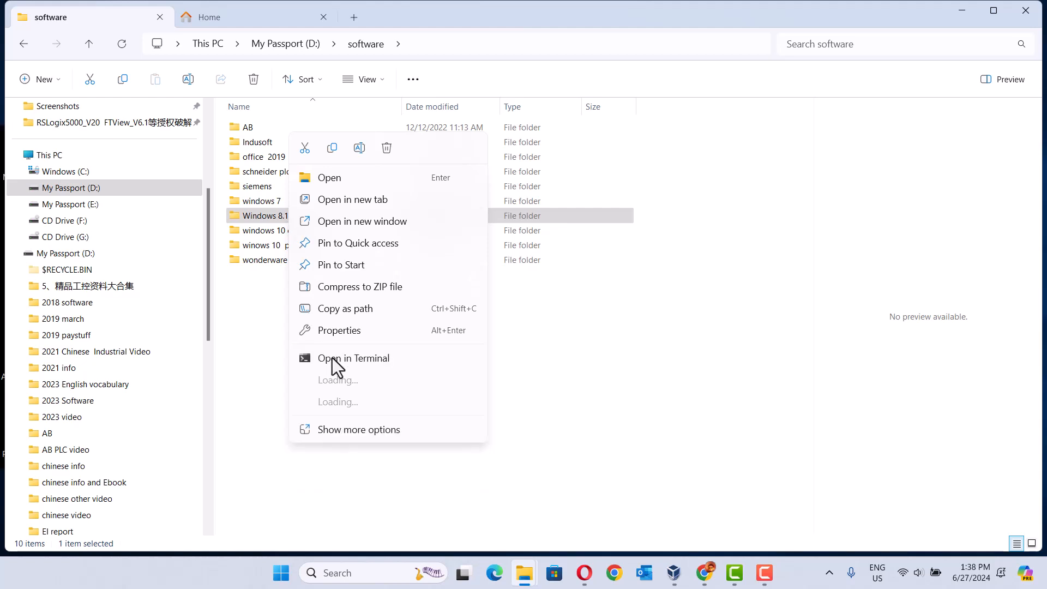
left_click(339, 330)
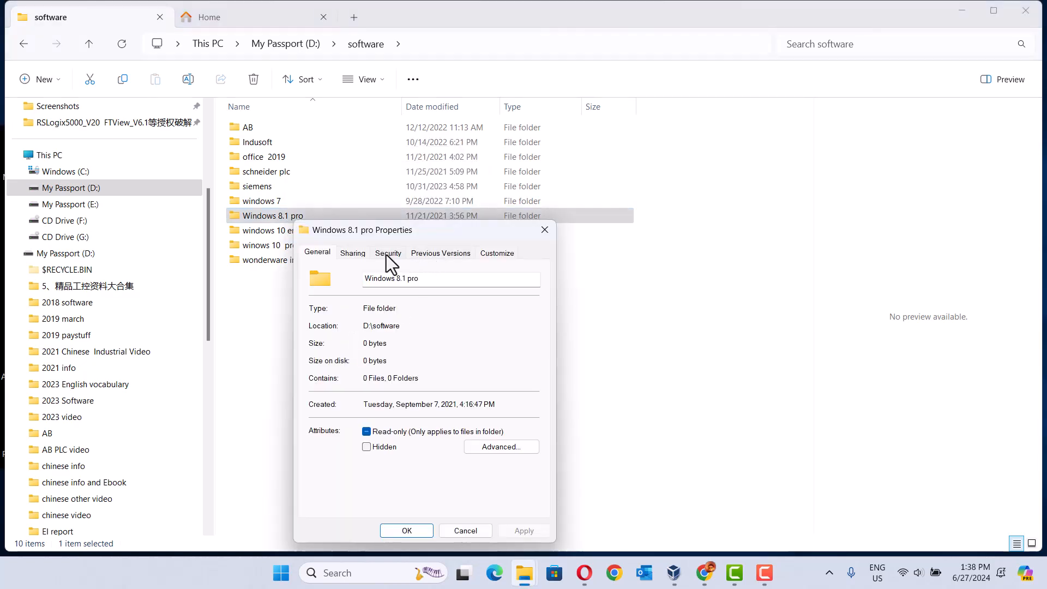
left_click(388, 253)
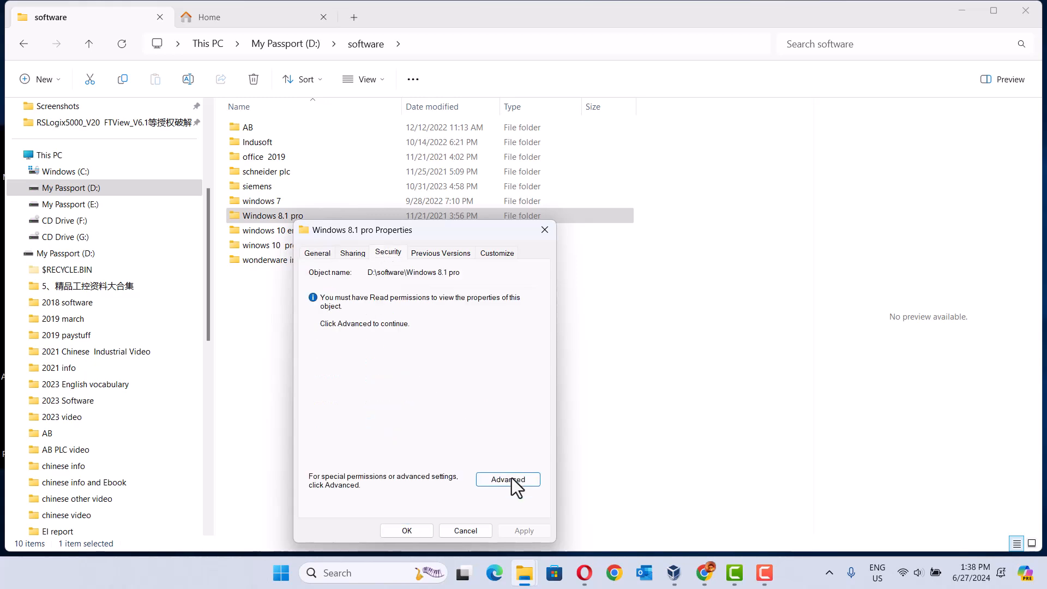
left_click(506, 479)
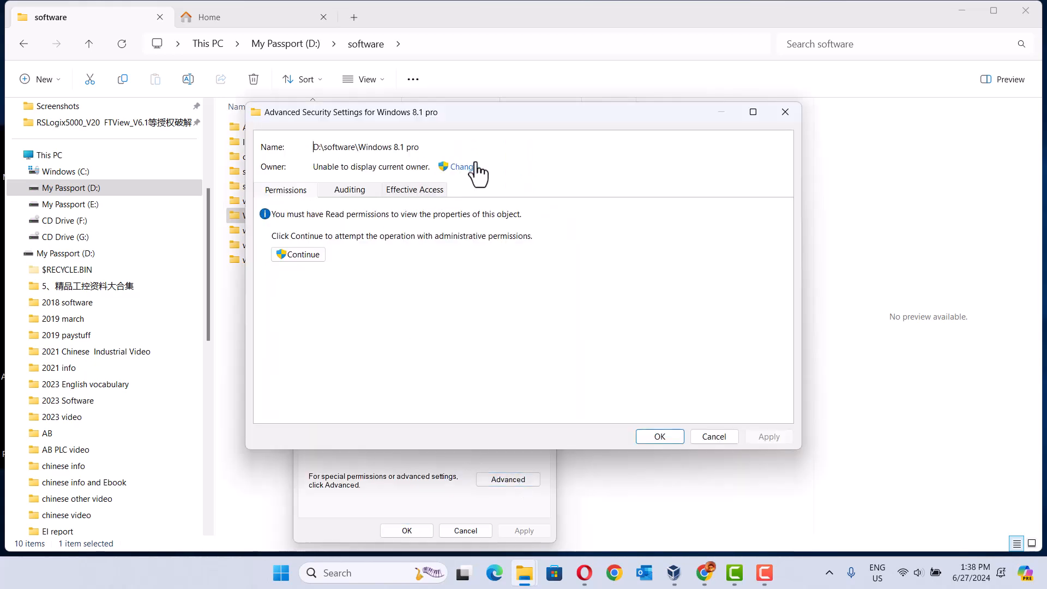
left_click(460, 167)
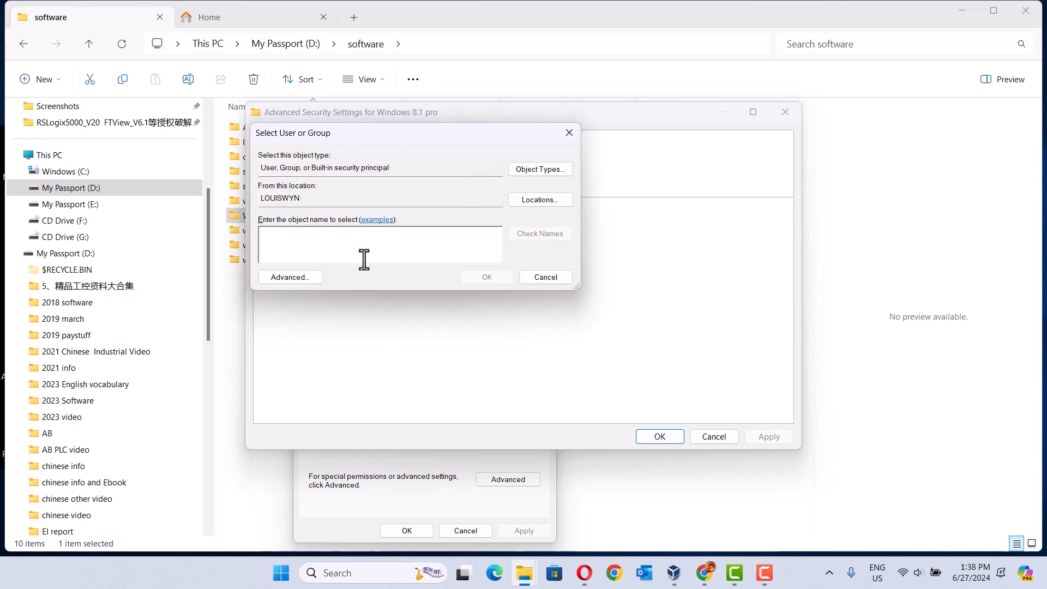
type("louis")
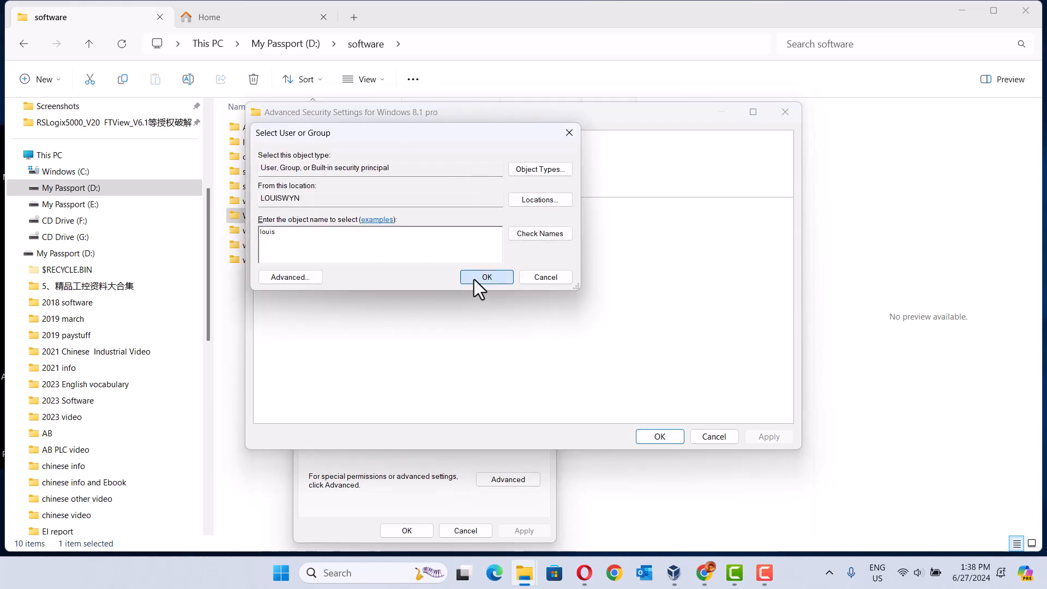
left_click(486, 277)
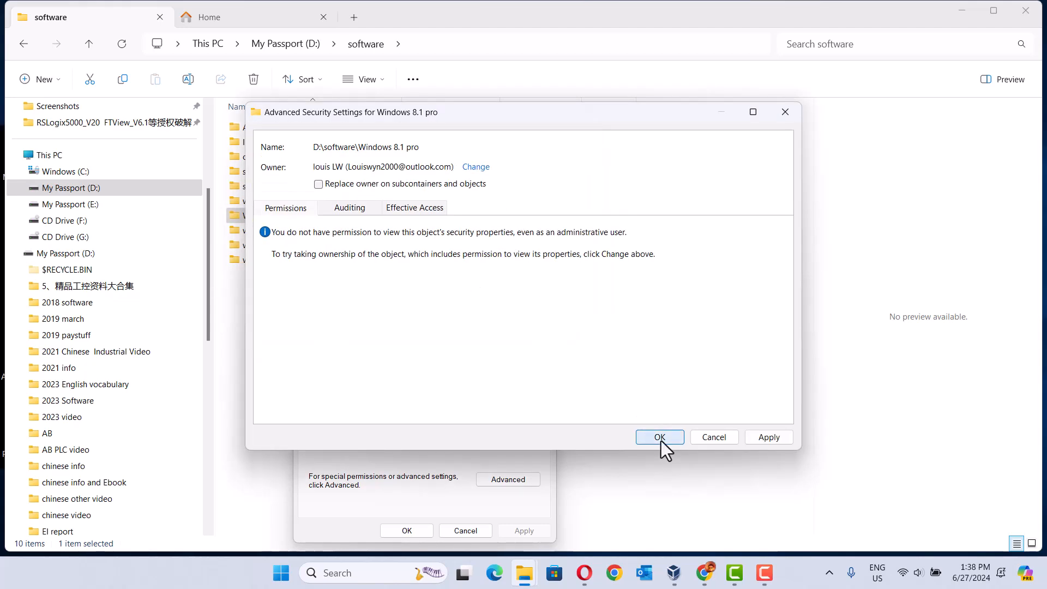
left_click(659, 437)
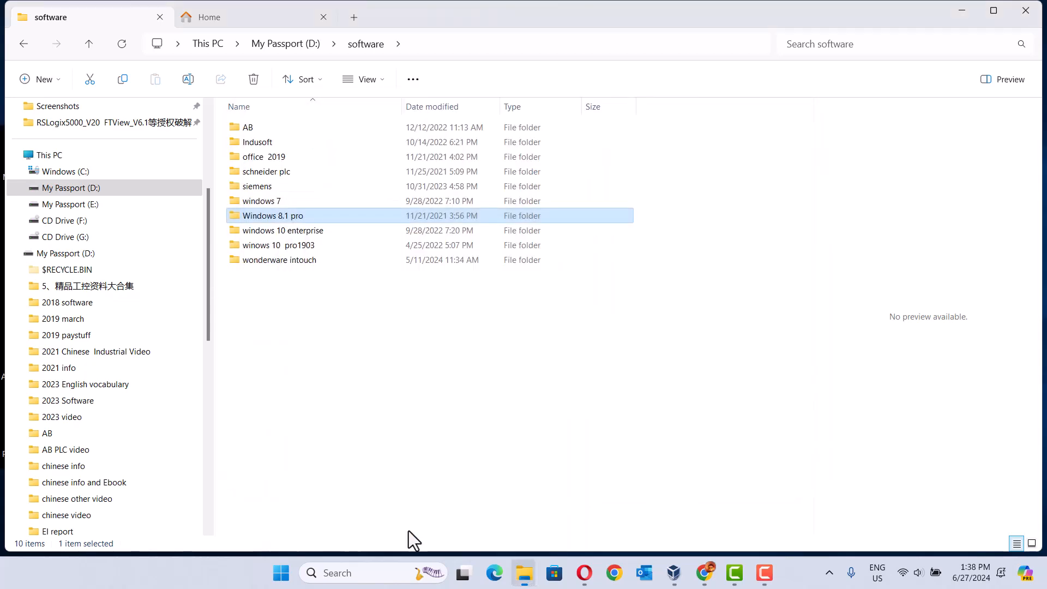
mouse_move(290, 227)
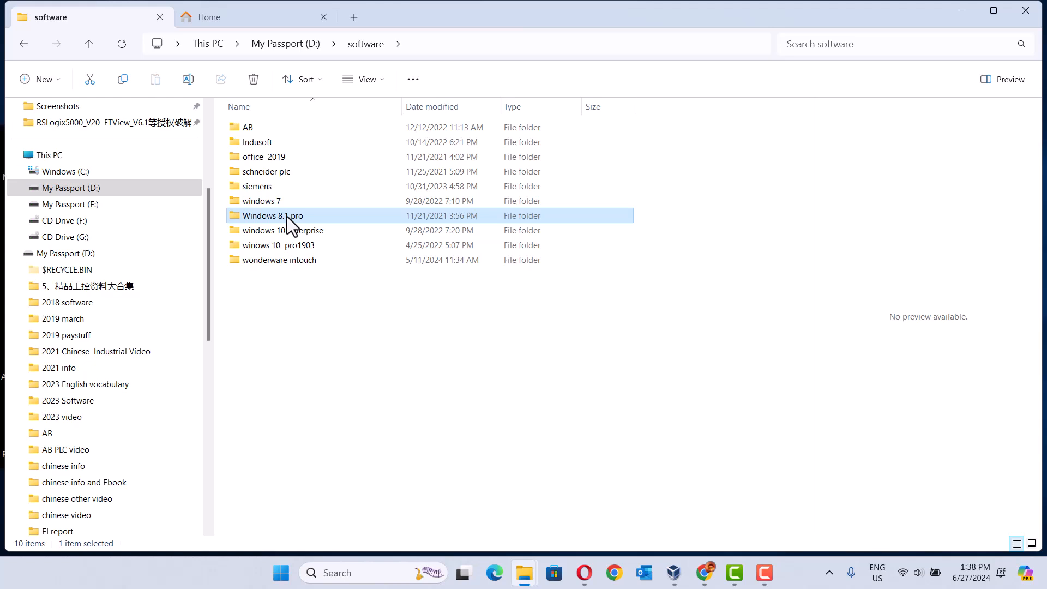
Add user 'louis' to Windows 8.1 pro permissions and allow Full control.
right_click(289, 215)
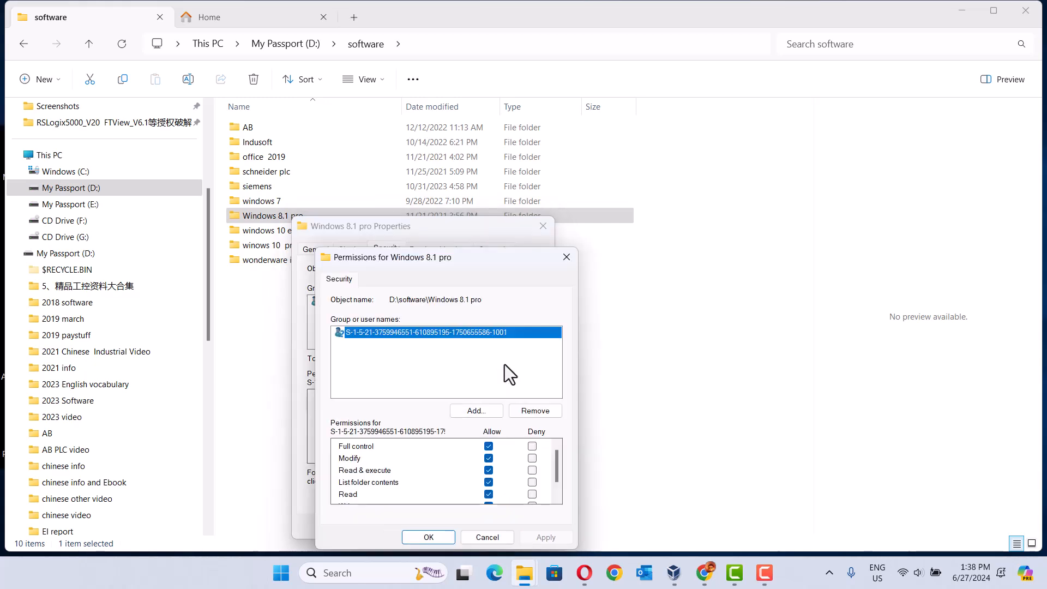
left_click(475, 410)
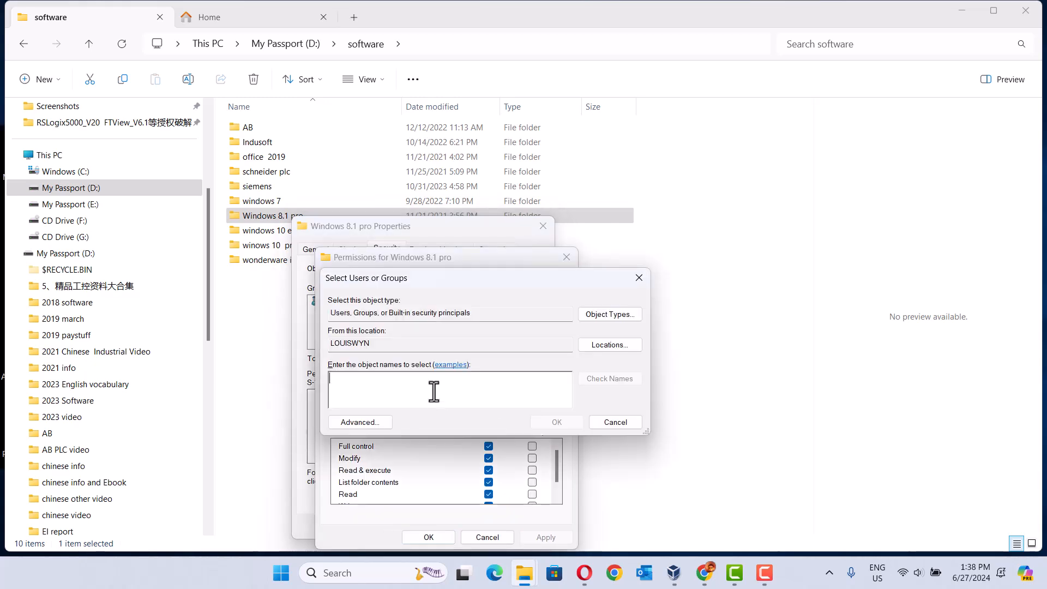
type("louis")
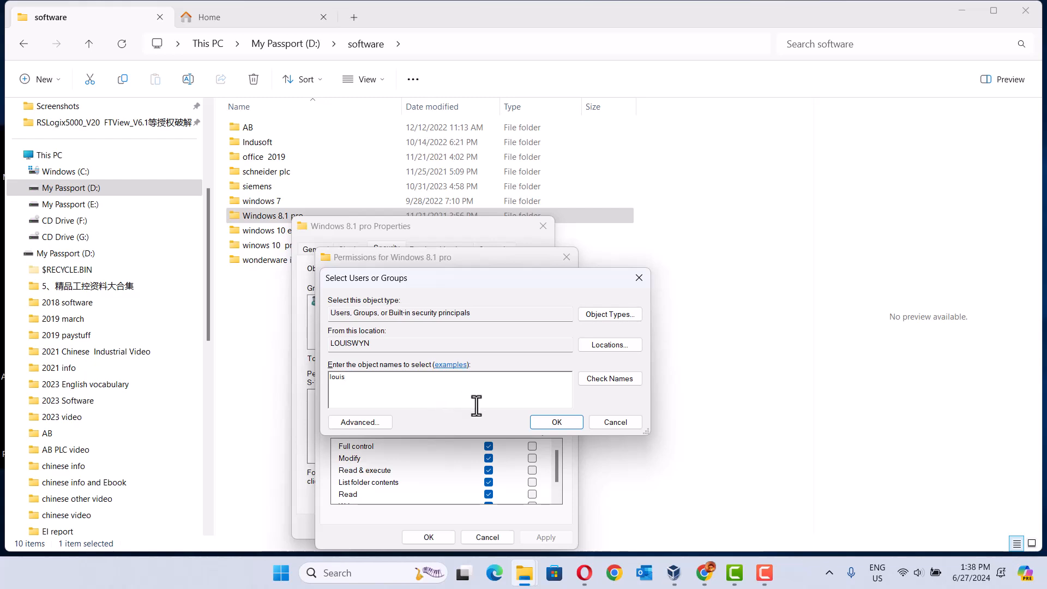
left_click(556, 422)
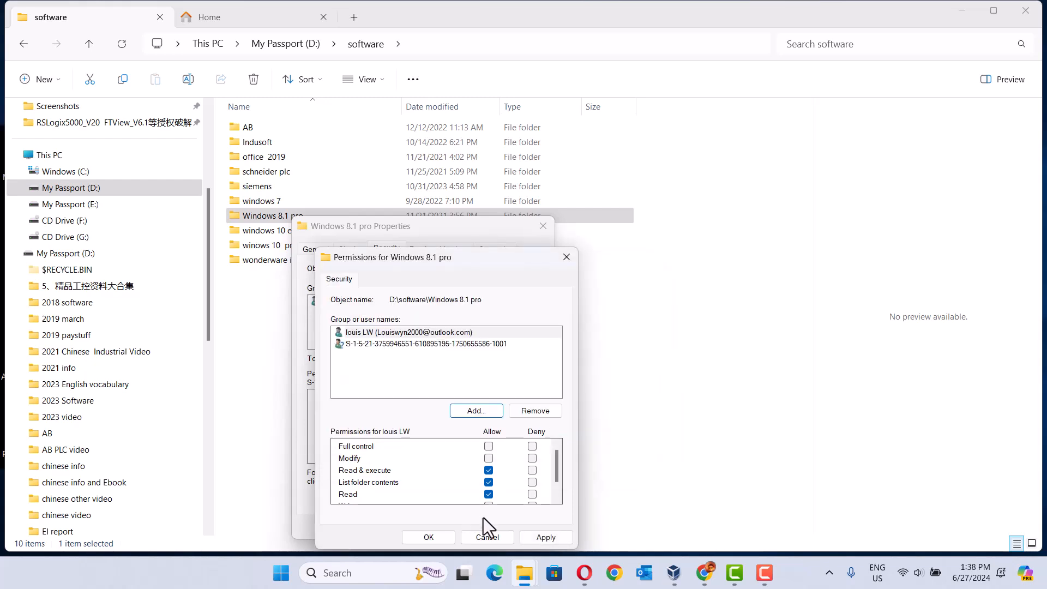
left_click(489, 447)
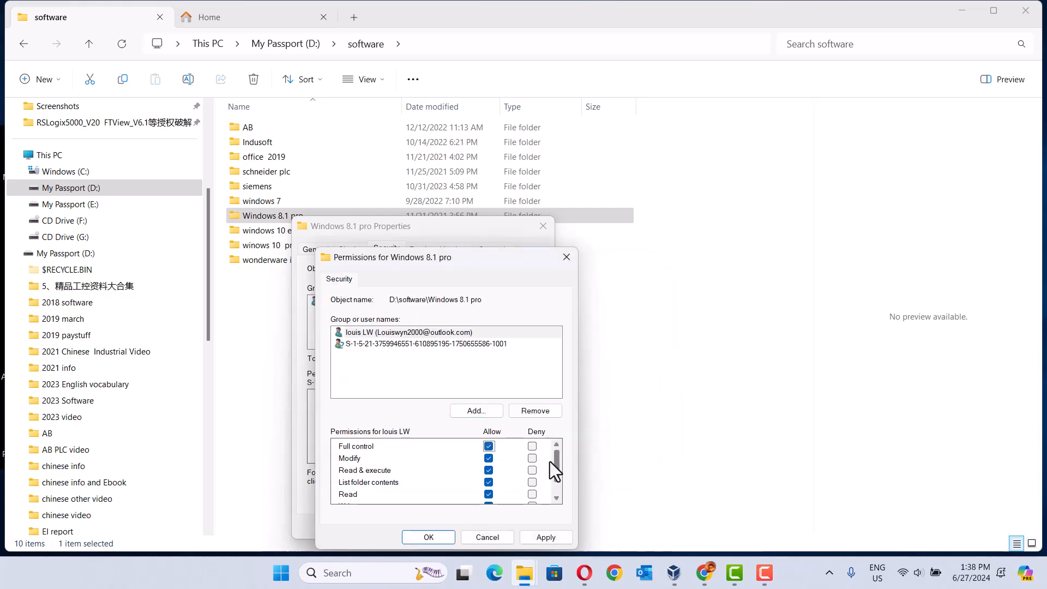
Apply the permissions, continue past the access-denied error, and close Properties.
scroll("down", 3)
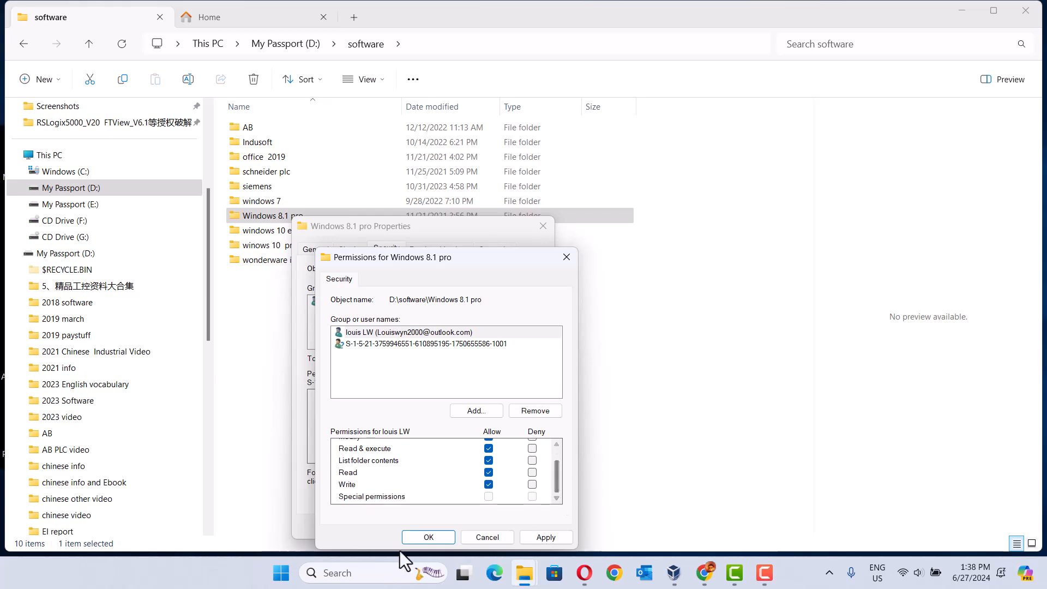
left_click(428, 536)
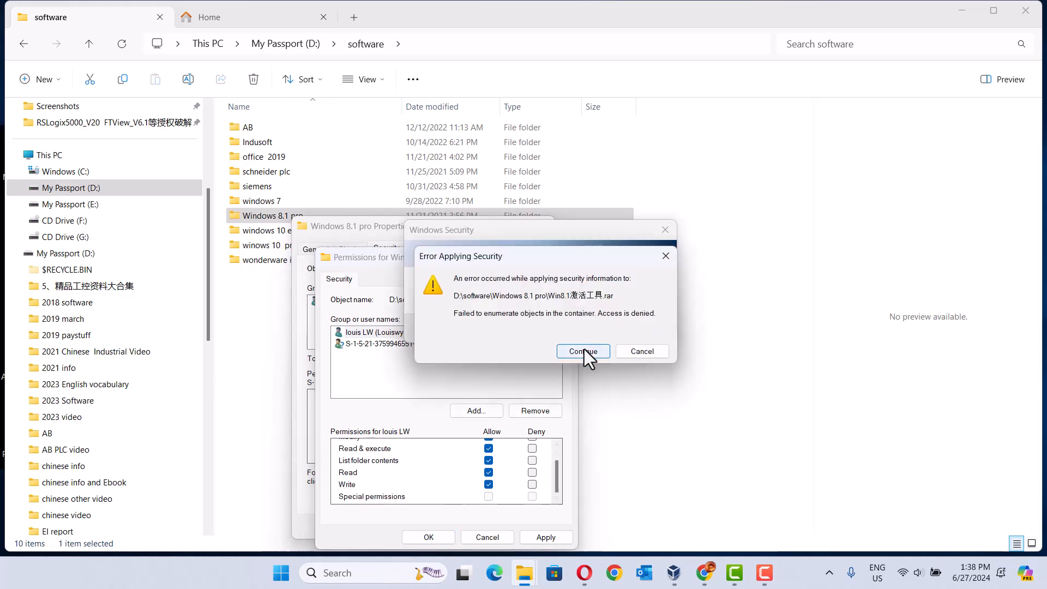
left_click(582, 352)
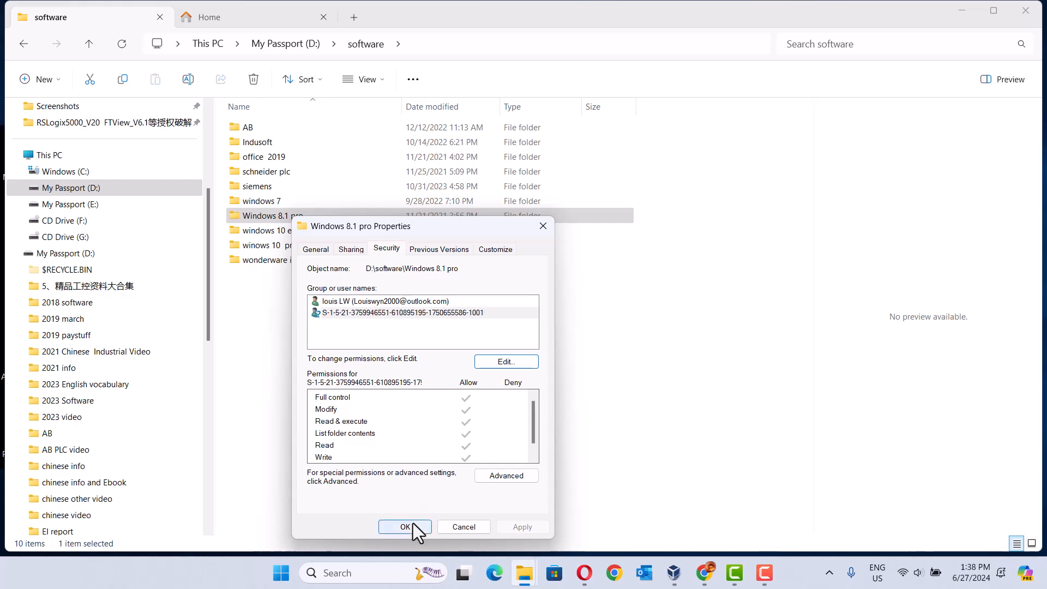
left_click(405, 527)
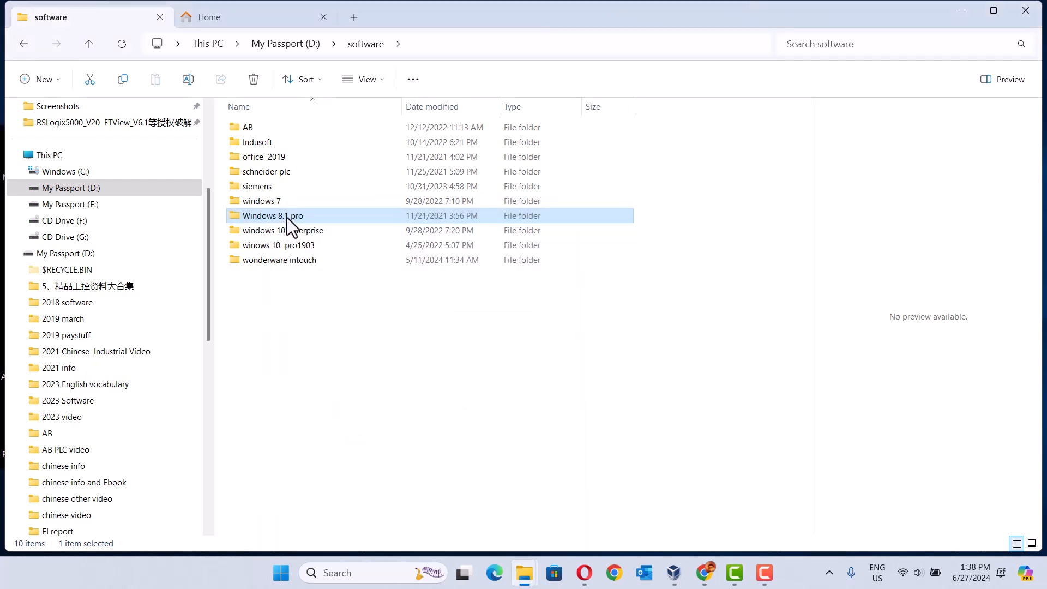
right_click(274, 215)
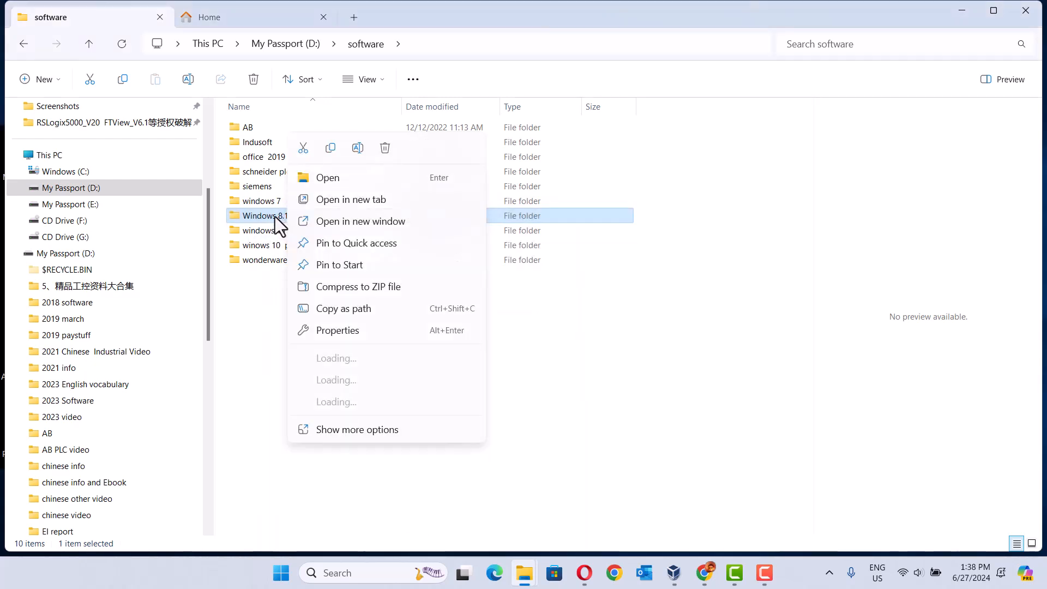
left_click(328, 178)
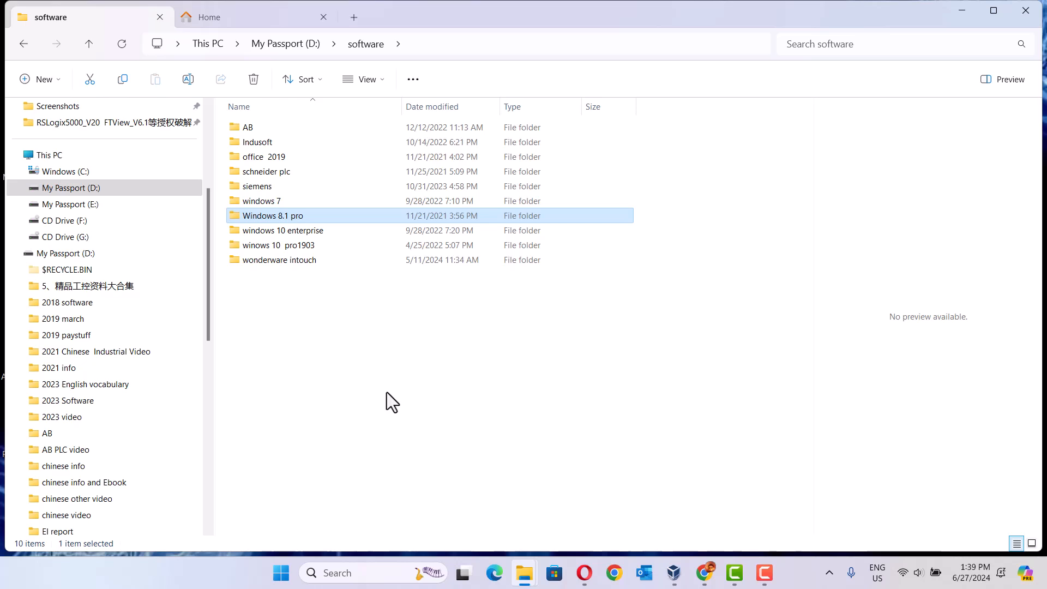
mouse_move(279, 224)
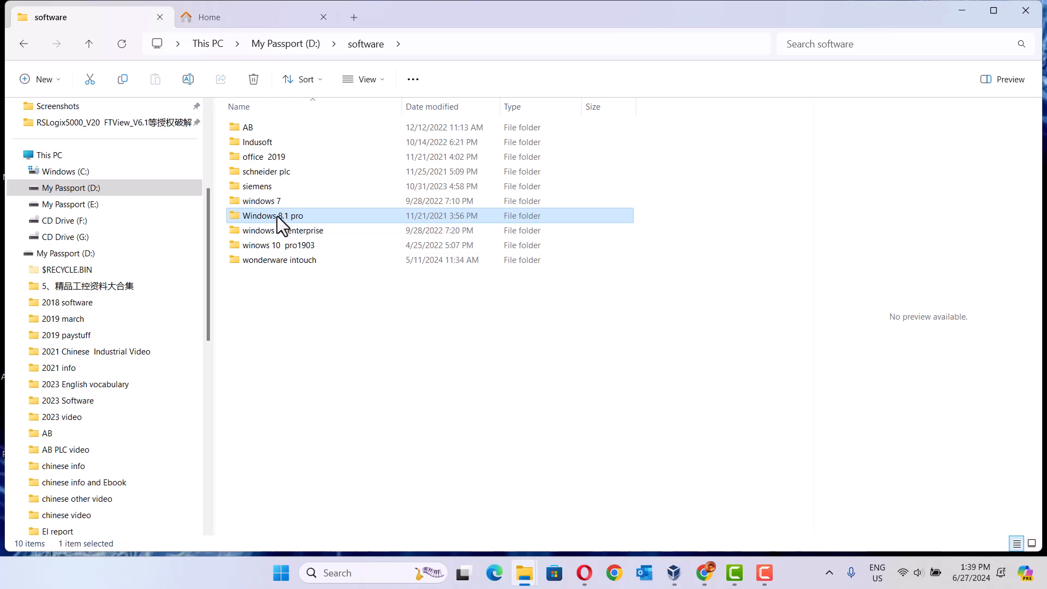
mouse_move(272, 215)
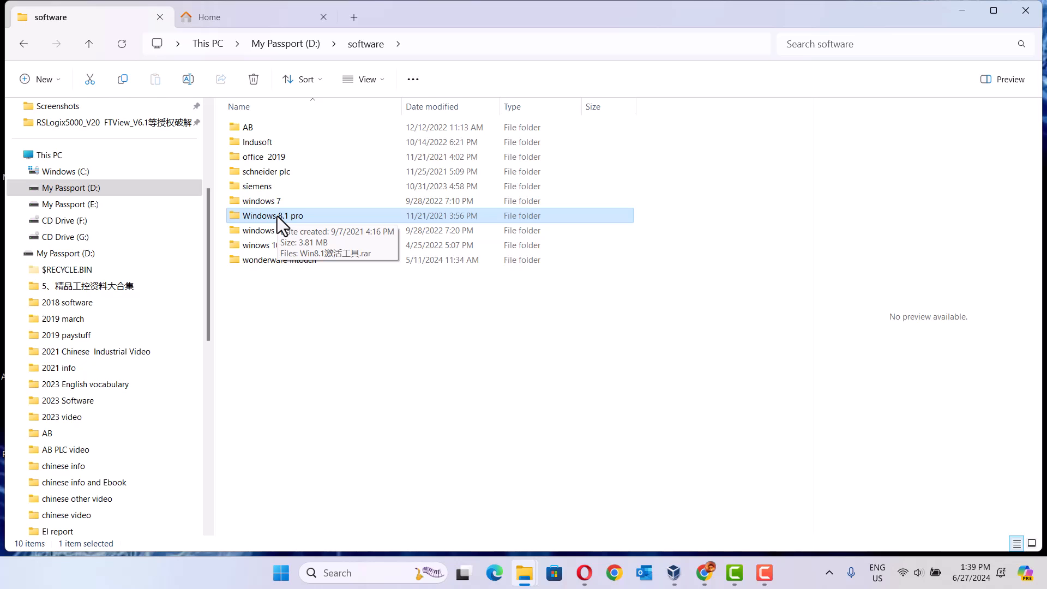